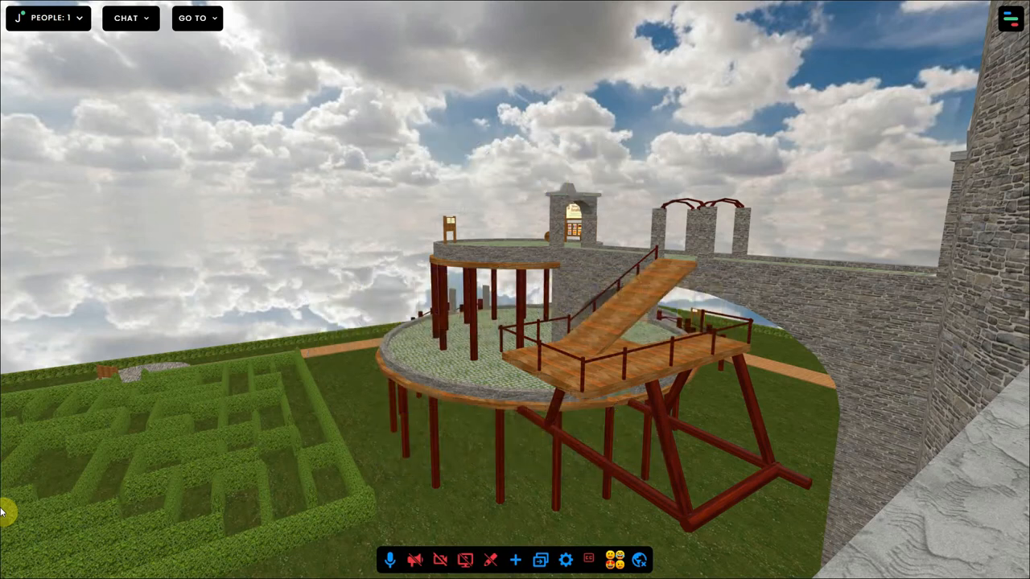
# - Open FRAME's main menu panel to reach the Frames section
pyautogui.click(1010, 18)
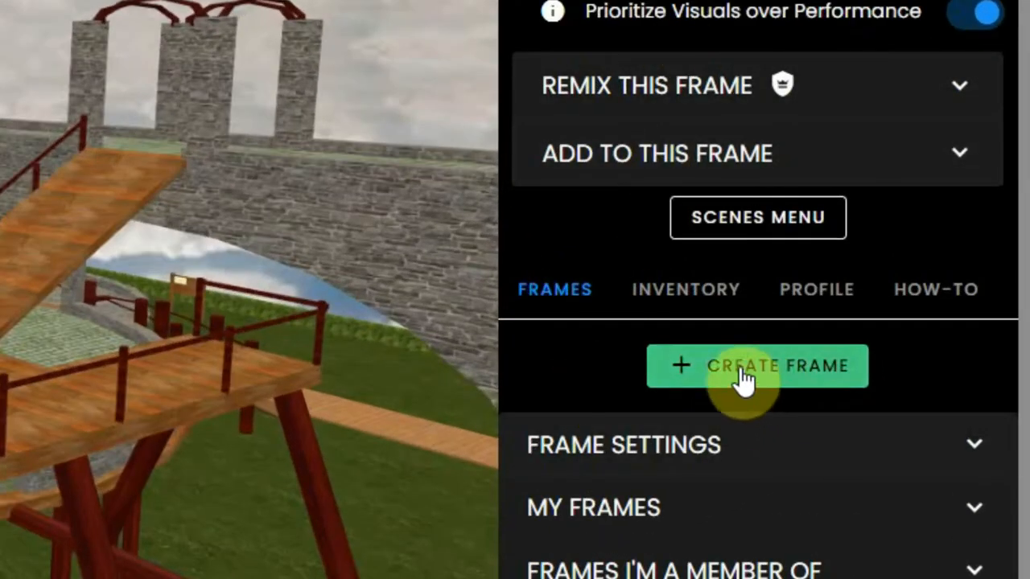
# - Start a new frame, have the name 'test' rejected as taken, then enter 'unique' instead
pyautogui.click(756, 367)
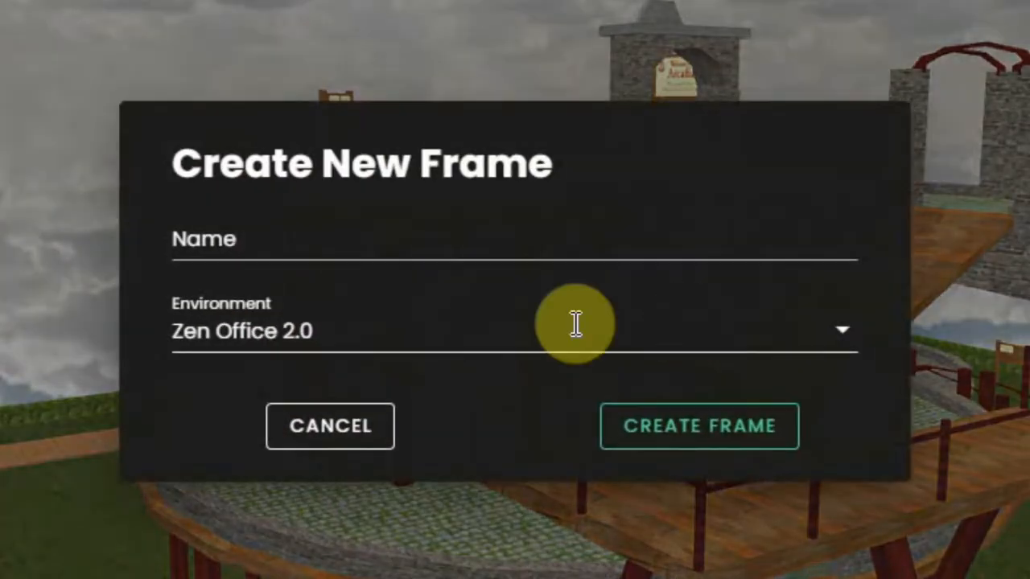
pyautogui.click(515, 238)
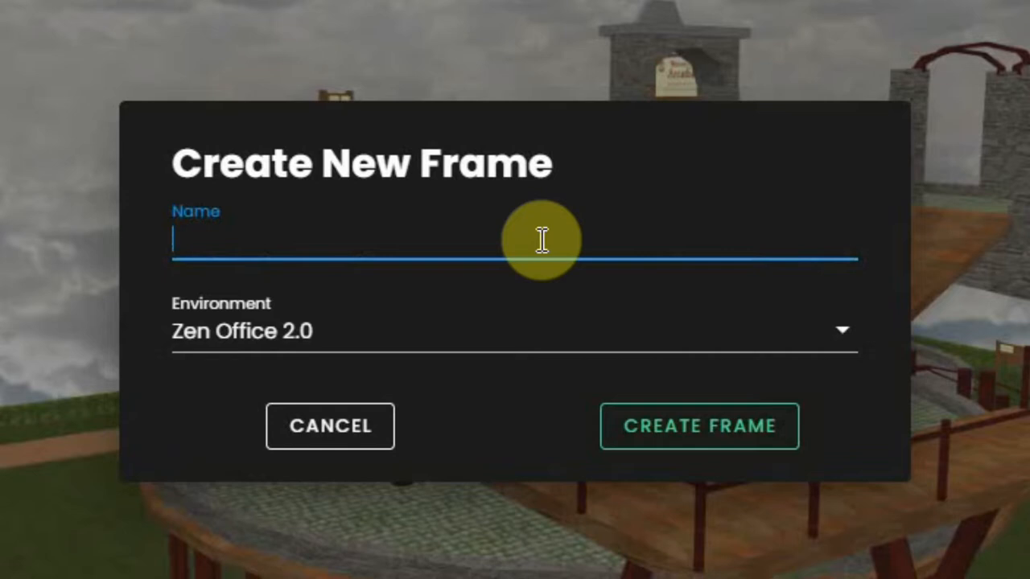
pyautogui.write('test')
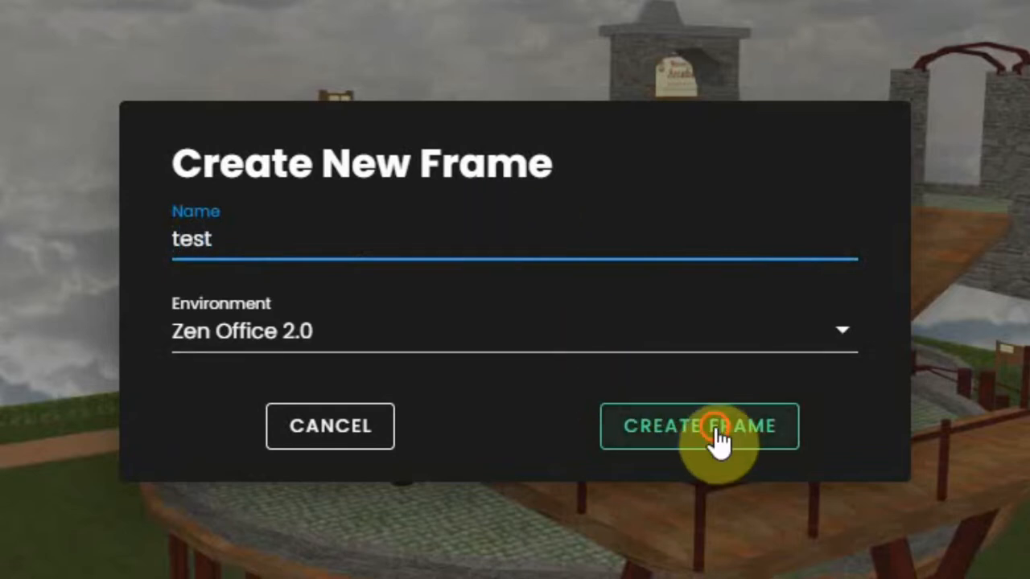
pyautogui.click(698, 424)
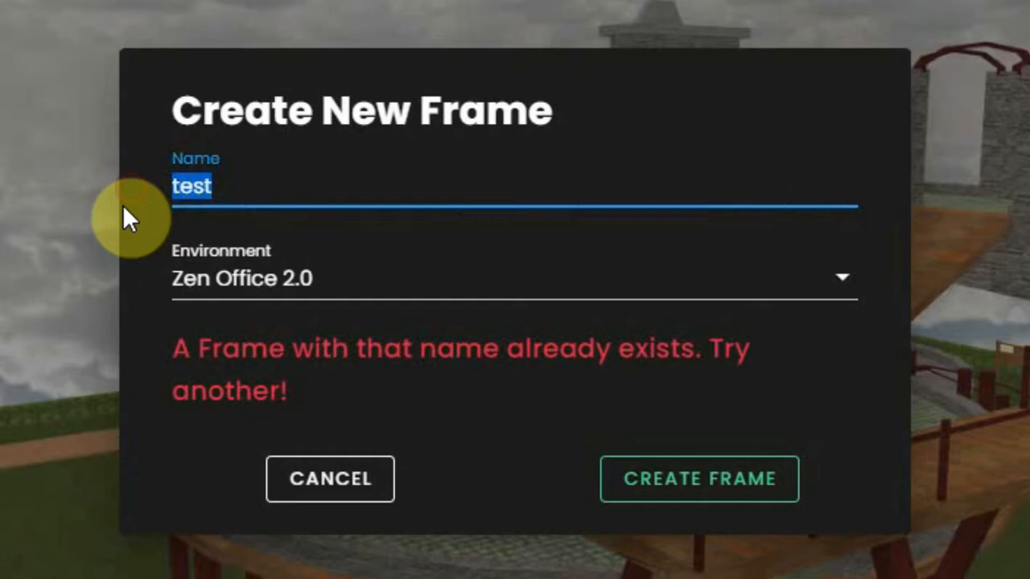
pyautogui.write('unique')
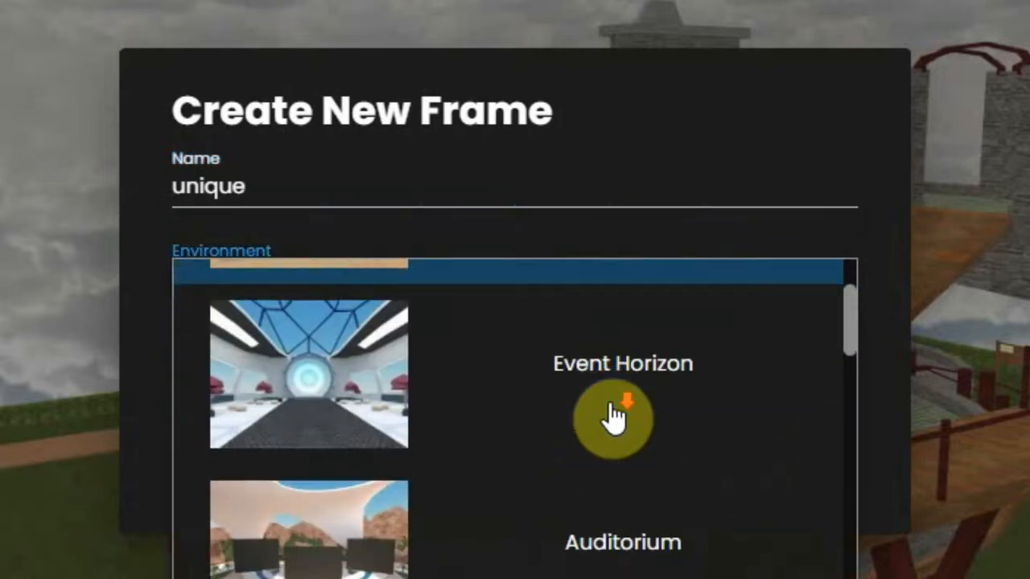
pyautogui.scroll(-3)
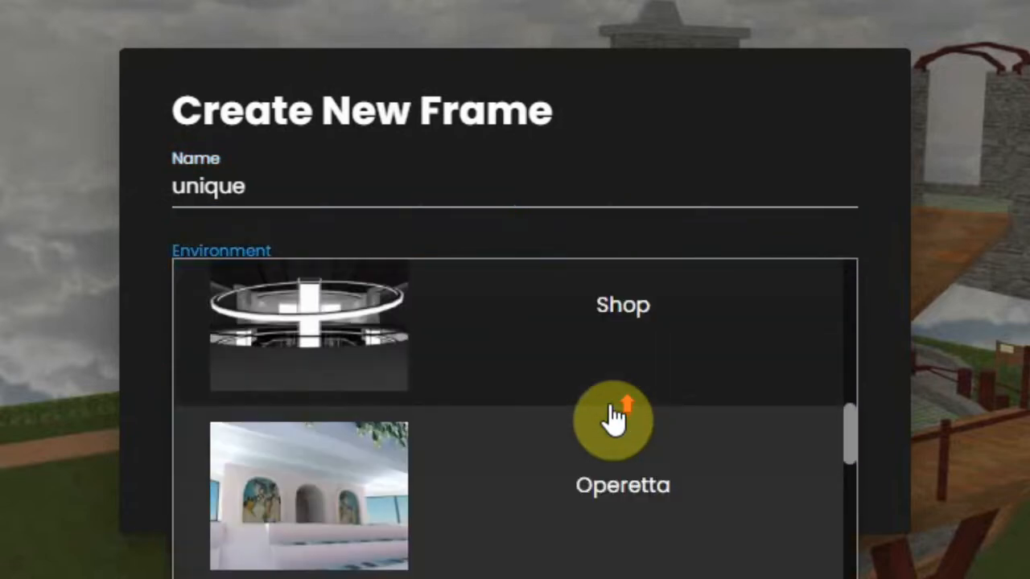
pyautogui.scroll(-3)
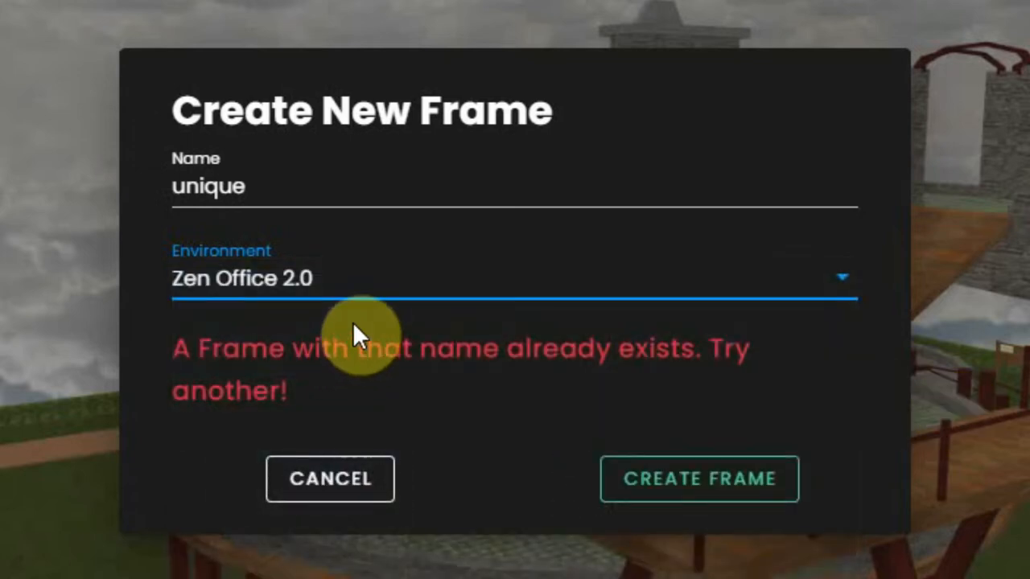
pyautogui.moveTo(490, 399)
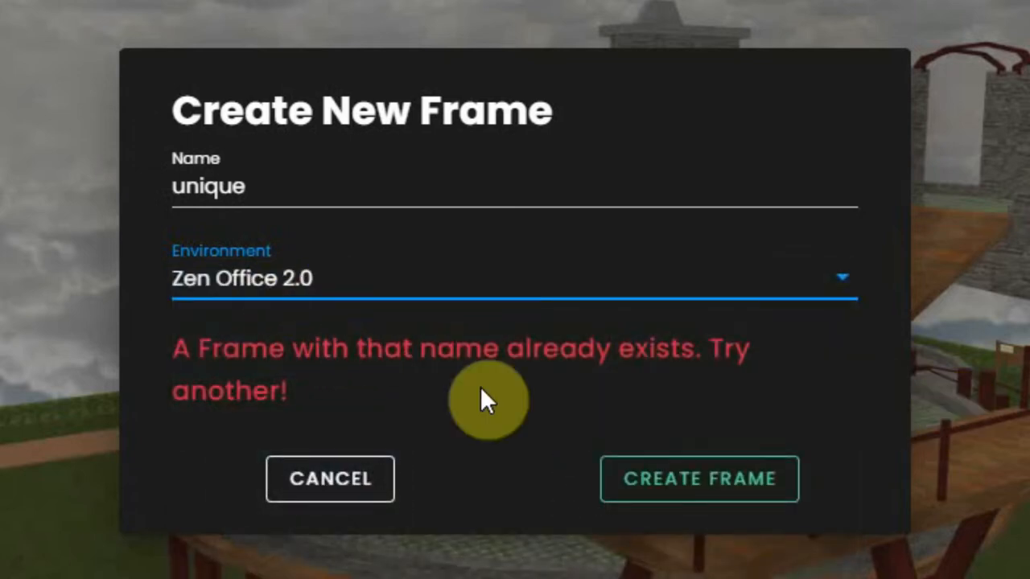
pyautogui.moveTo(698, 479)
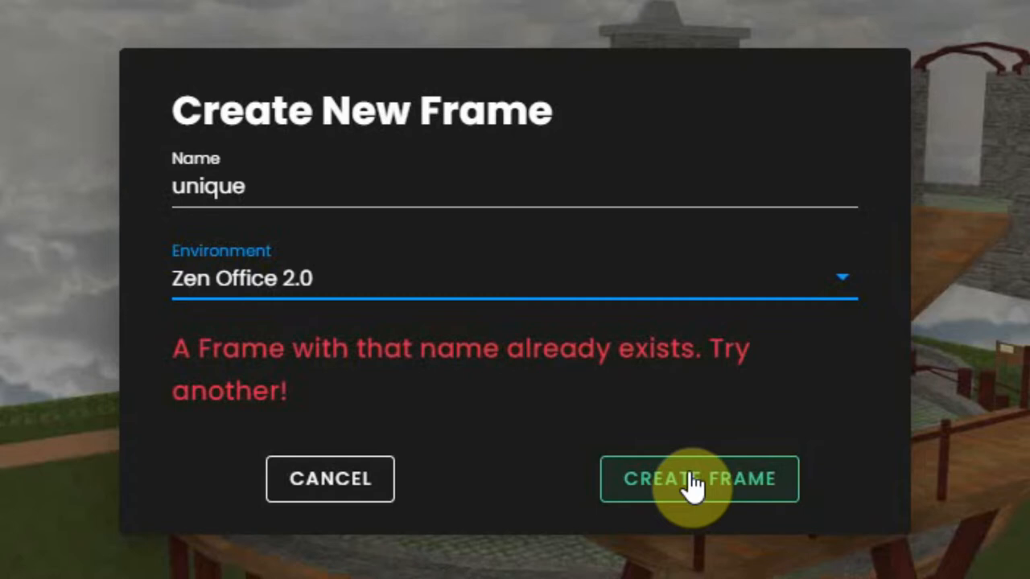
pyautogui.moveTo(512, 415)
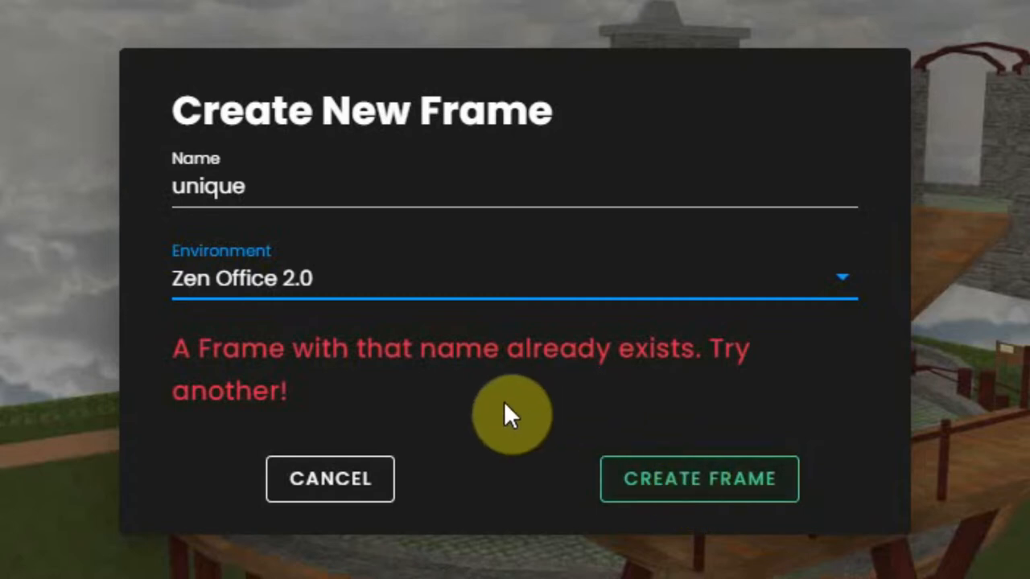
pyautogui.moveTo(288, 282)
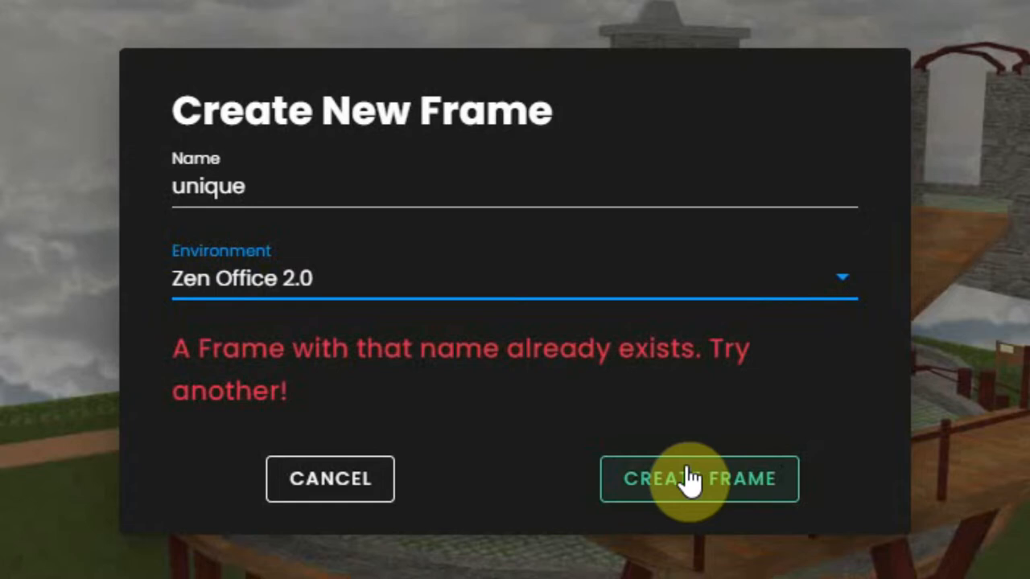
# - Create the frame 'unique', go into it, and dismiss the menu panel
pyautogui.click(698, 480)
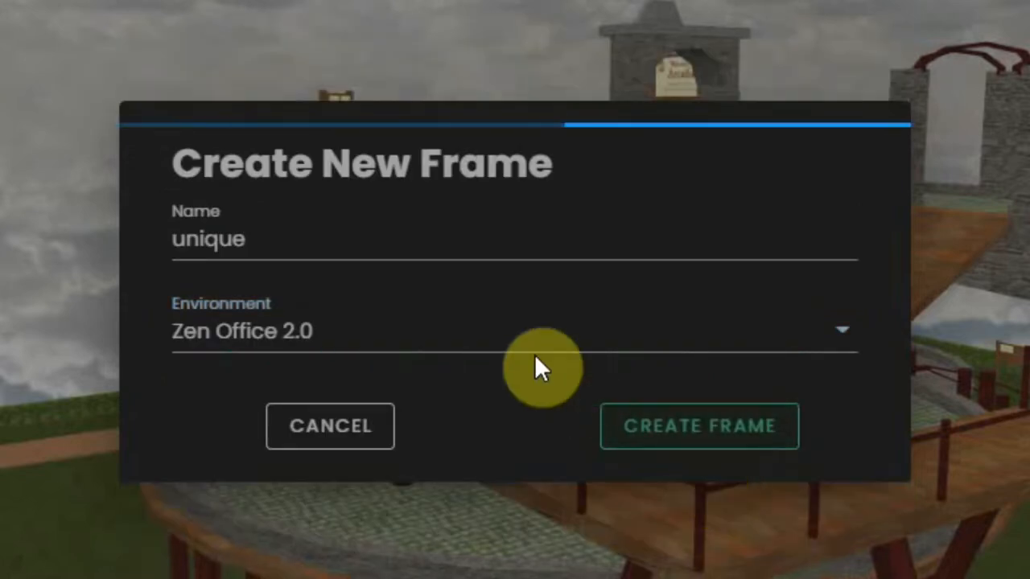
pyautogui.click(698, 425)
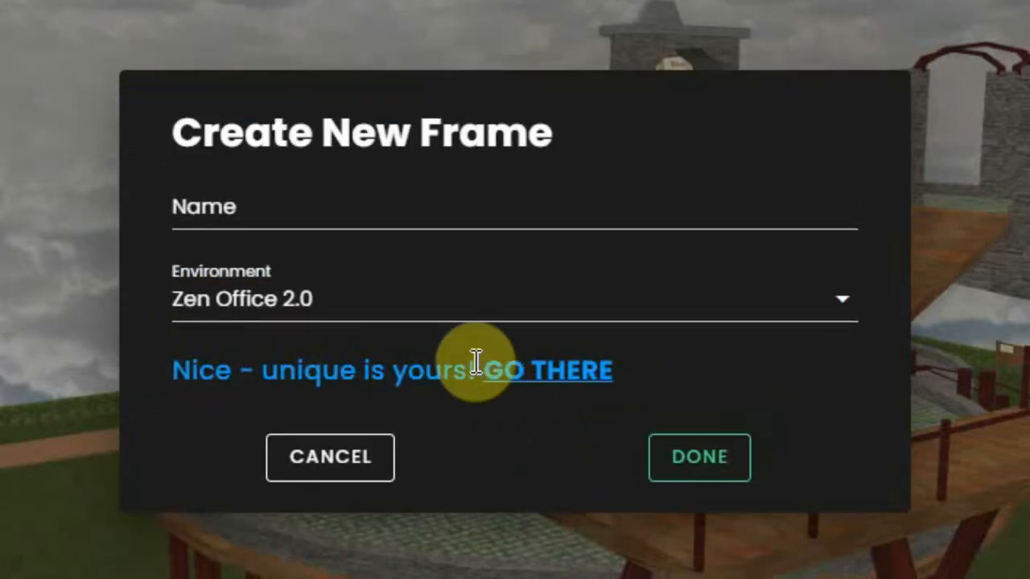
pyautogui.click(547, 370)
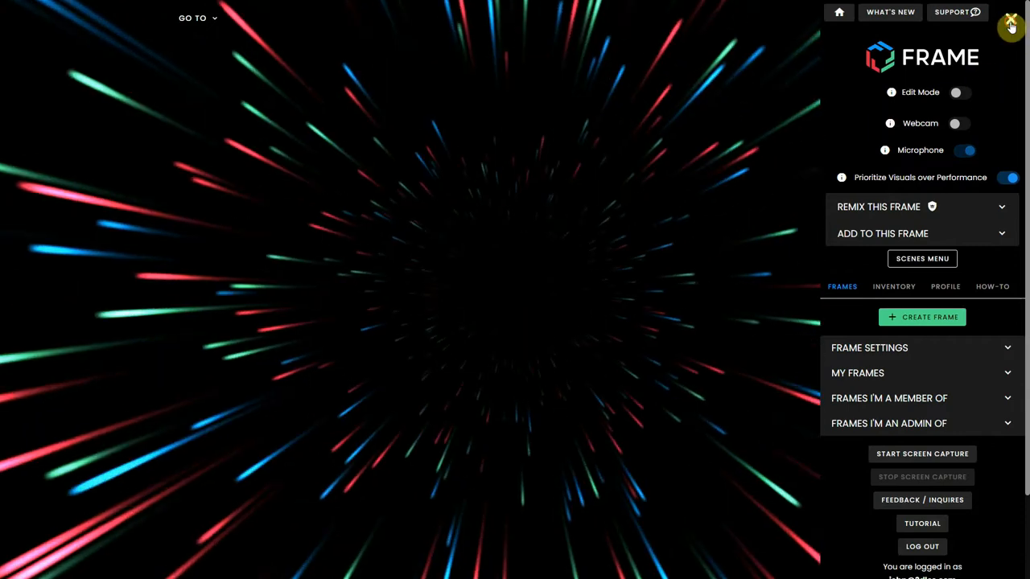
pyautogui.click(1010, 22)
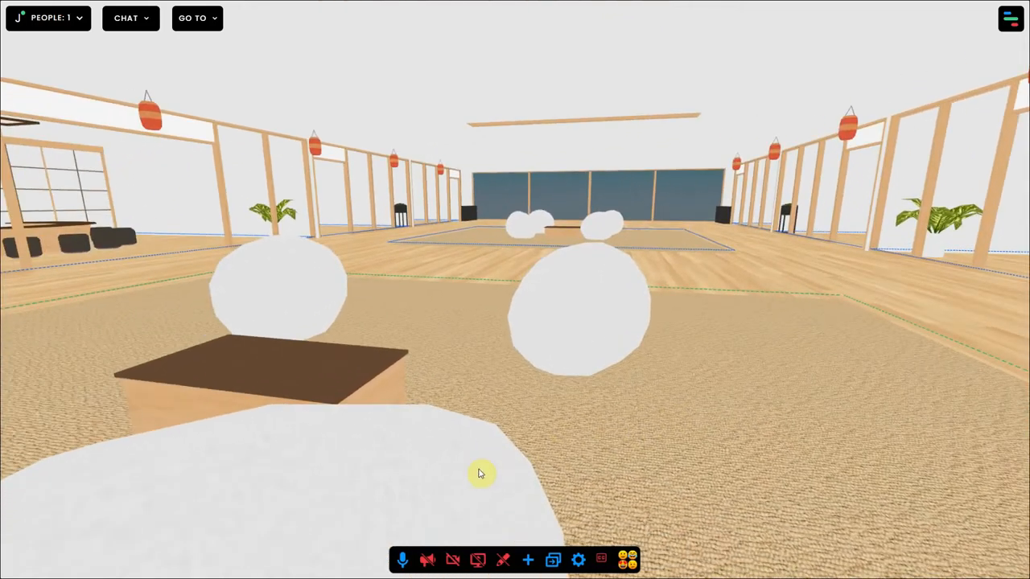
pyautogui.moveTo(898, 338)
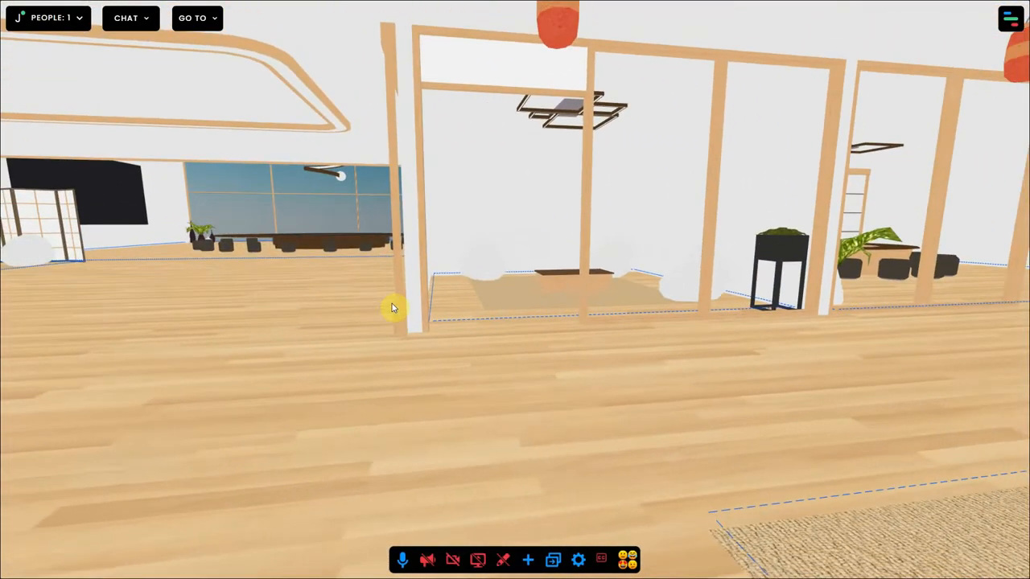
# - In Frame Settings, change the frame's environment to Serenity Garden
pyautogui.click(1010, 19)
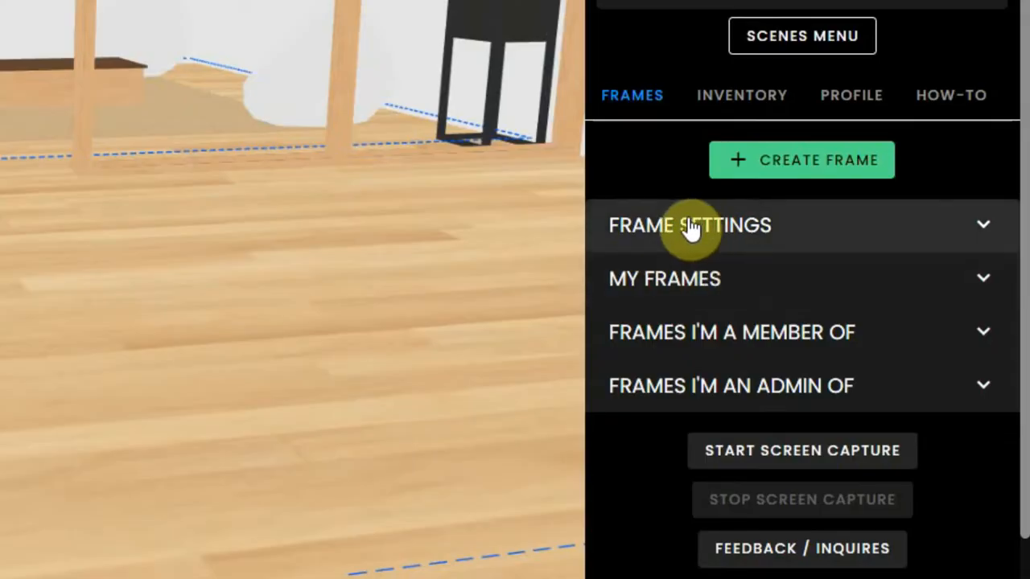
pyautogui.click(689, 225)
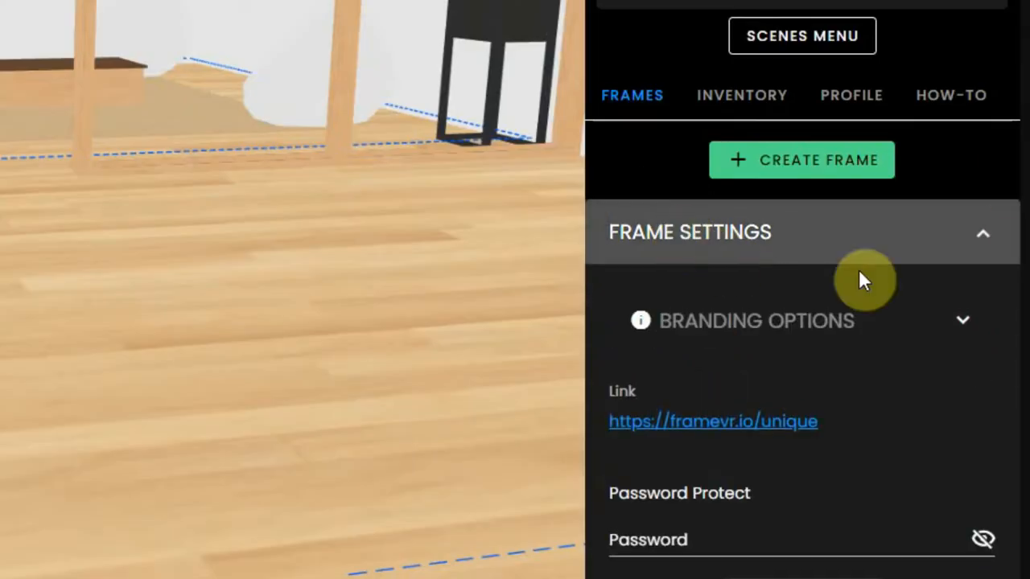
pyautogui.scroll(-3)
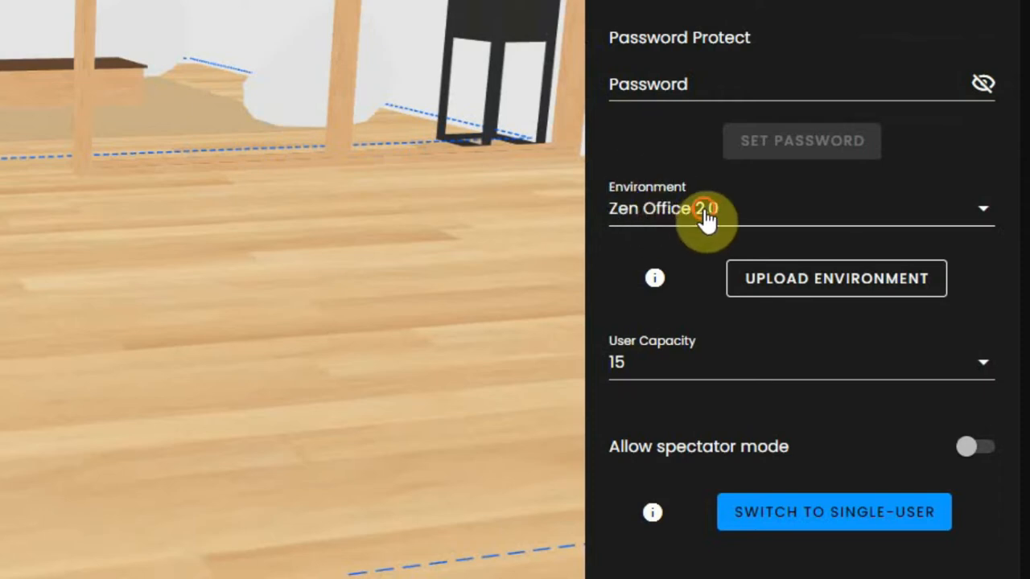
pyautogui.click(799, 208)
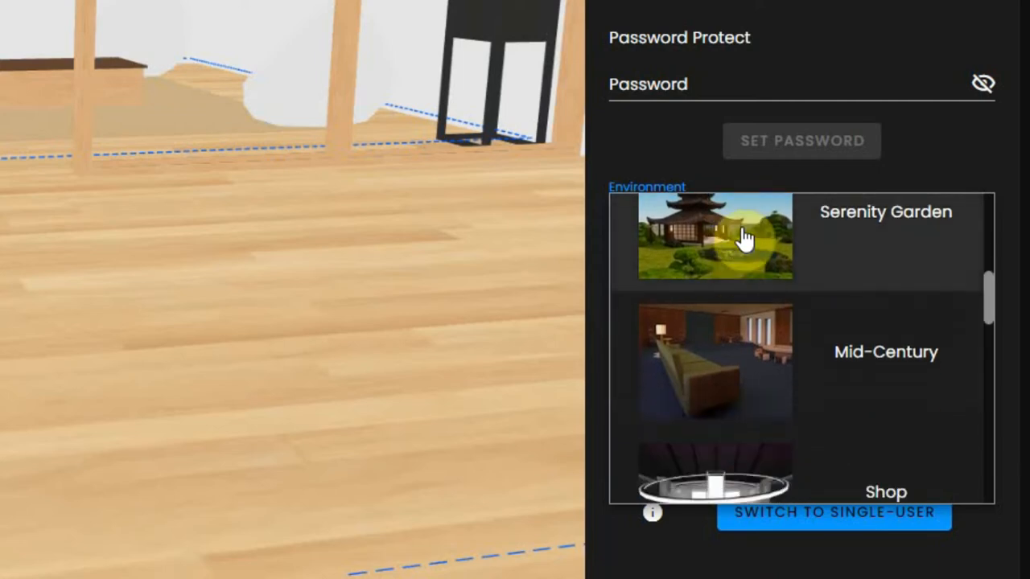
pyautogui.click(714, 235)
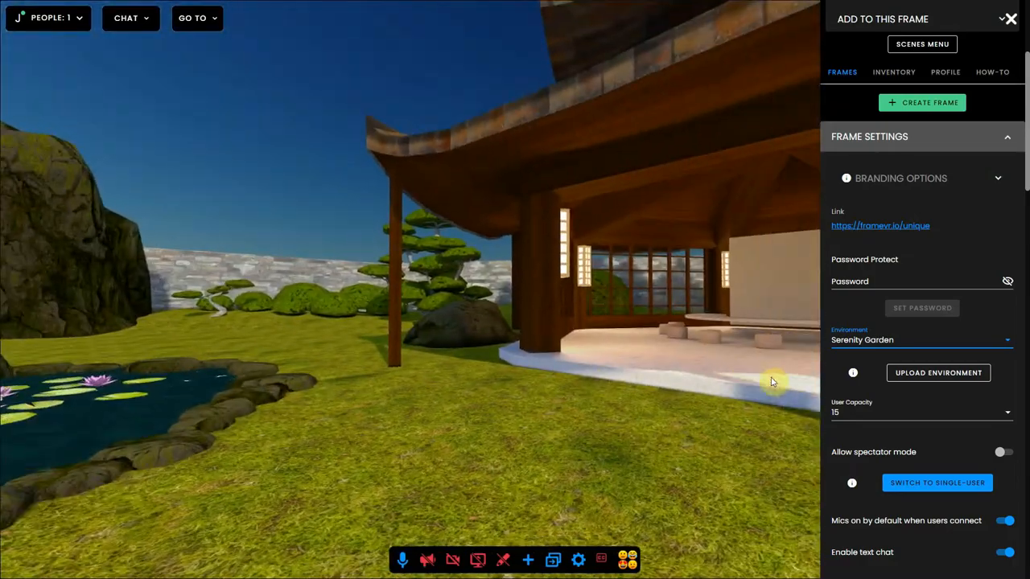
pyautogui.moveTo(772, 383); pyautogui.dragTo(665, 391)
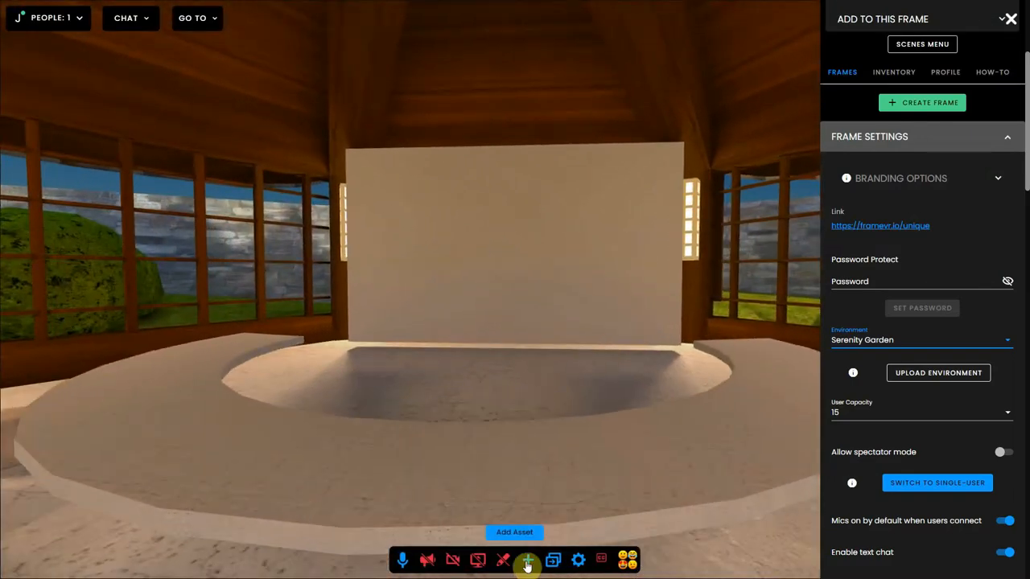
pyautogui.click(528, 560)
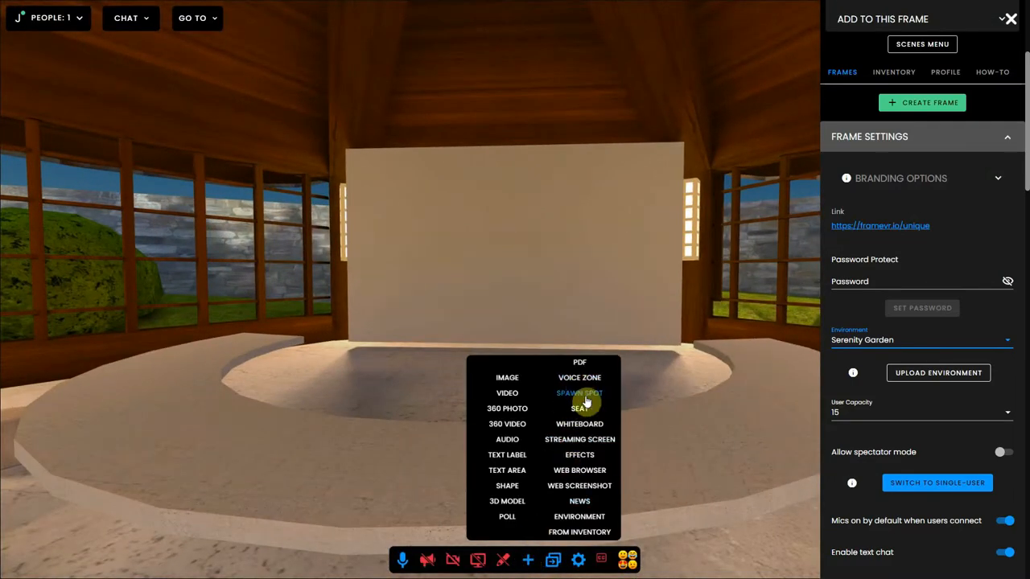
pyautogui.moveTo(579, 439)
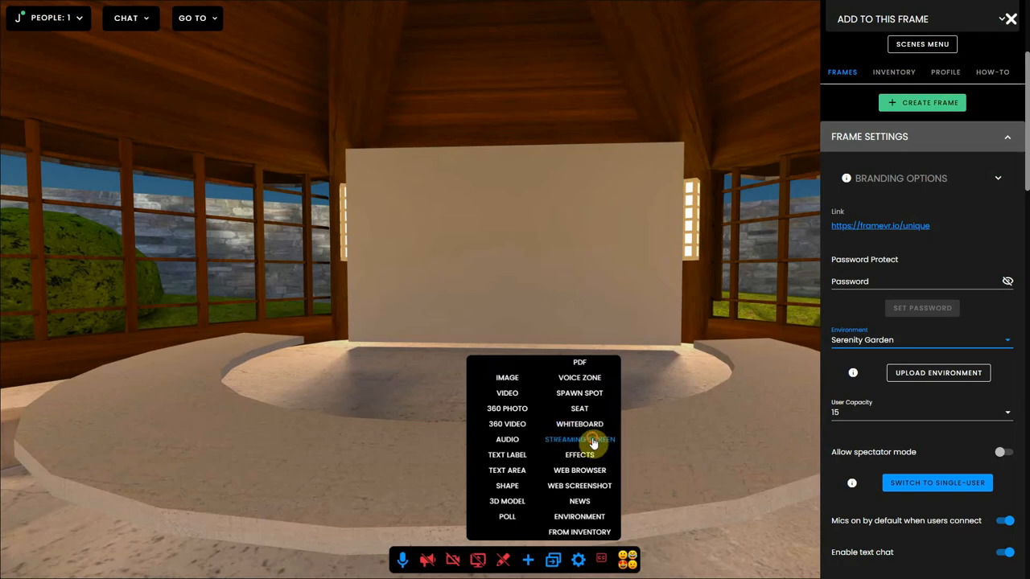
pyautogui.click(579, 440)
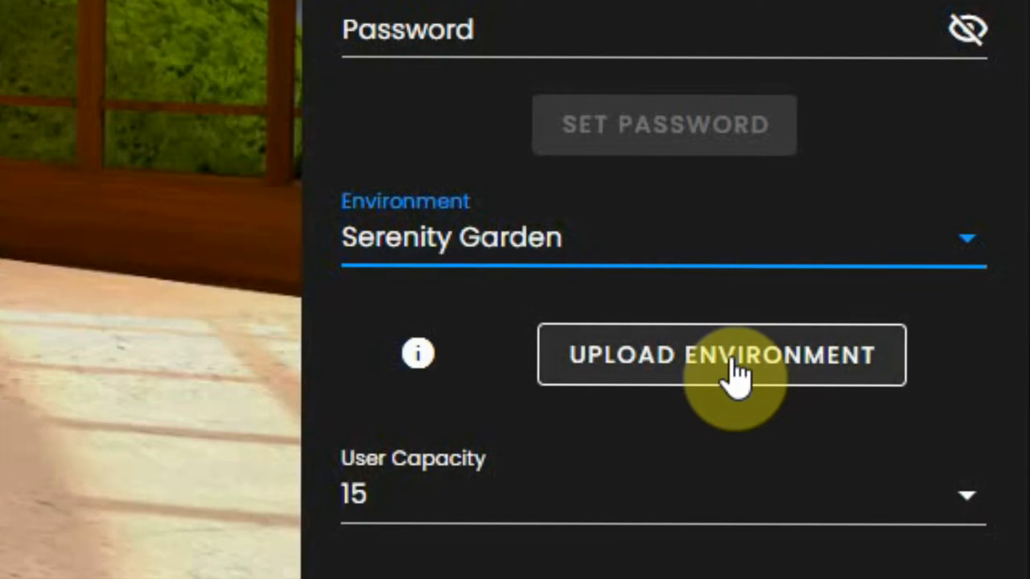
pyautogui.moveTo(657, 378)
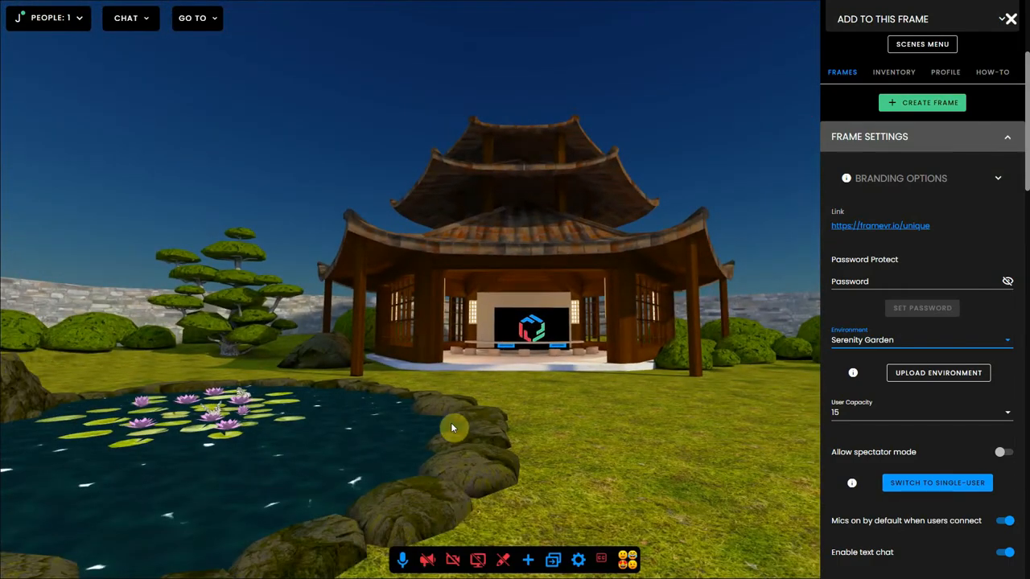
# - Close the menu panel to leave Serenity Garden in full view
pyautogui.click(1011, 19)
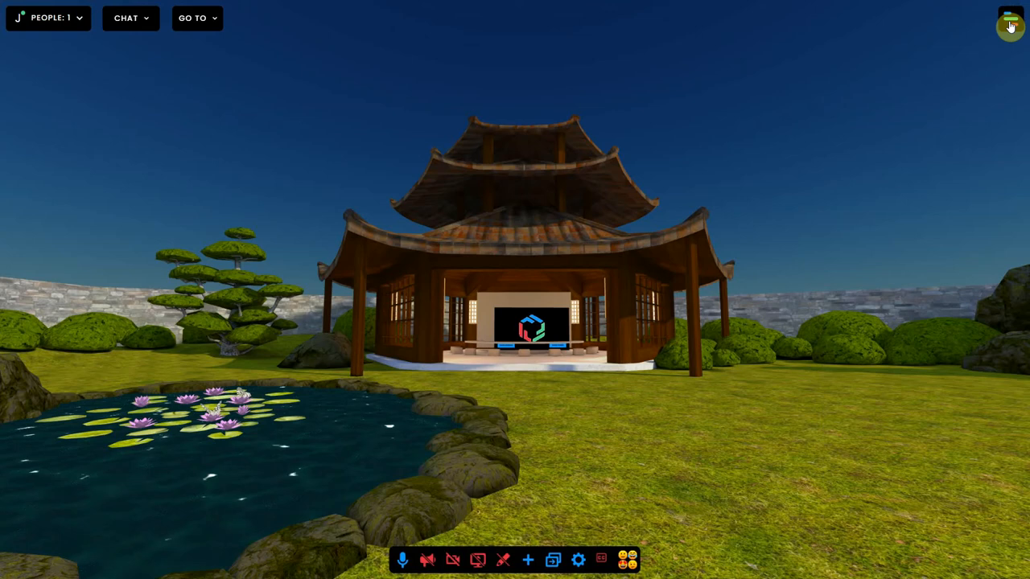